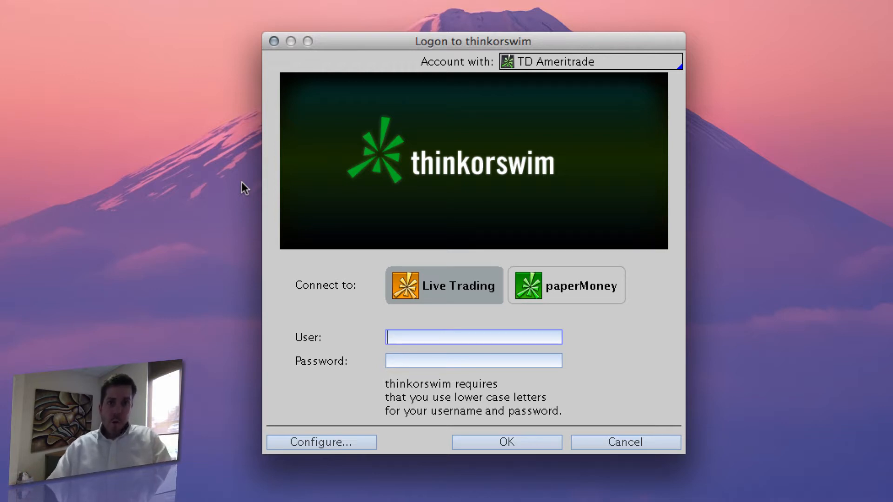
{"action": "mouse_move", "coordinate": [306, 368]}
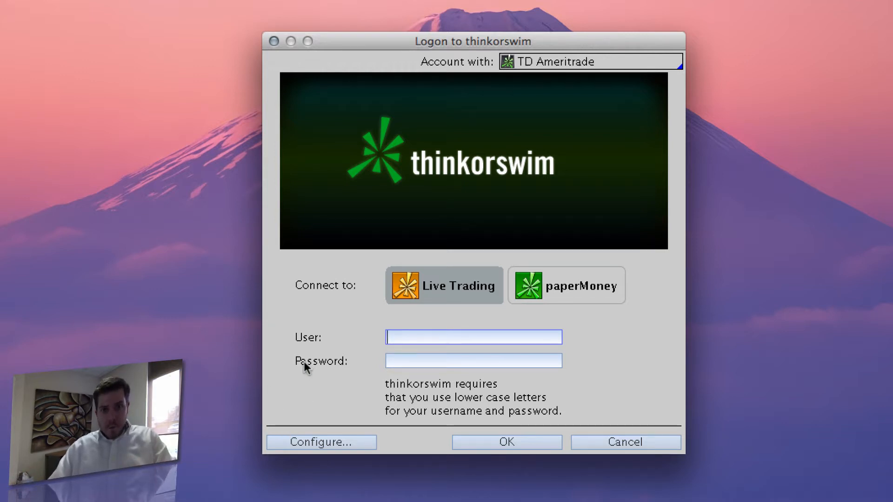
{"action": "mouse_move", "coordinate": [357, 355]}
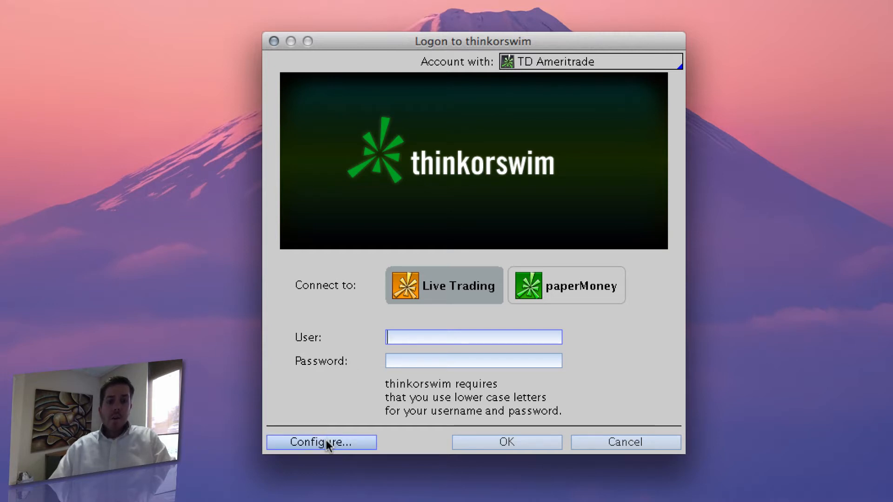
Step: In the startup configuration, choose Metal background and Medium (1280x960) font size
{"action": "left_click", "coordinate": [320, 442]}
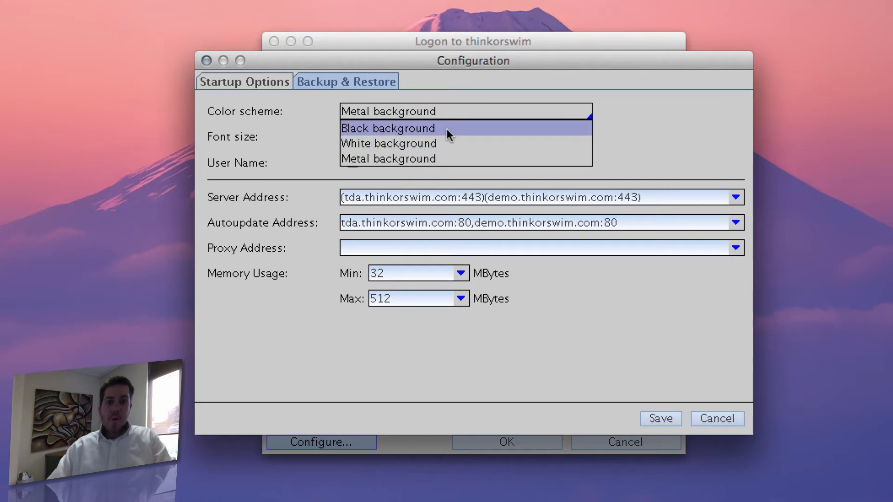
{"action": "mouse_move", "coordinate": [447, 143]}
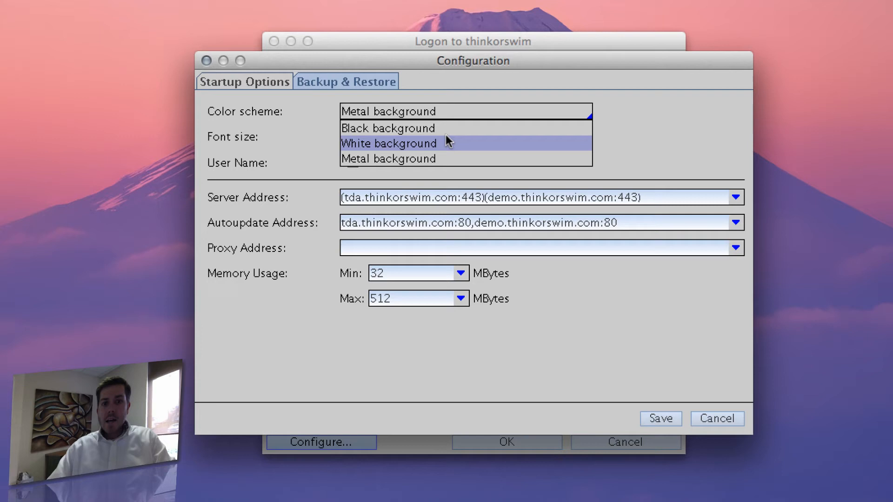
{"action": "left_click", "coordinate": [389, 158]}
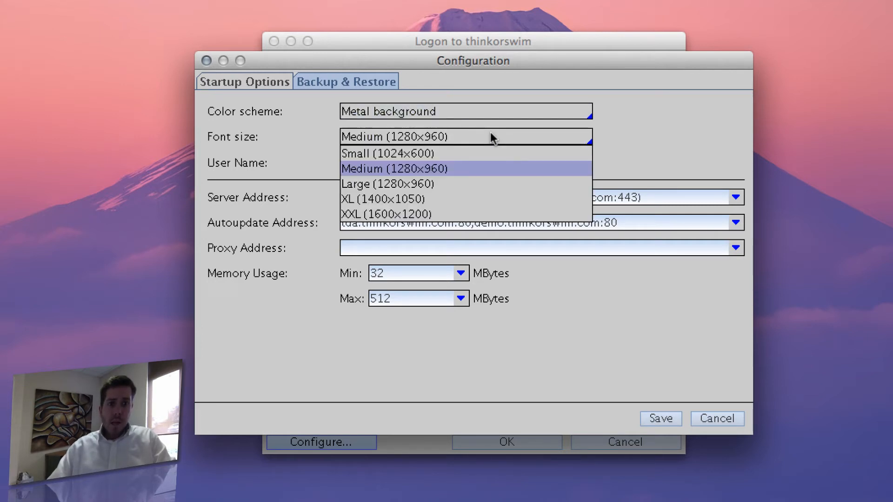
{"action": "mouse_move", "coordinate": [480, 154]}
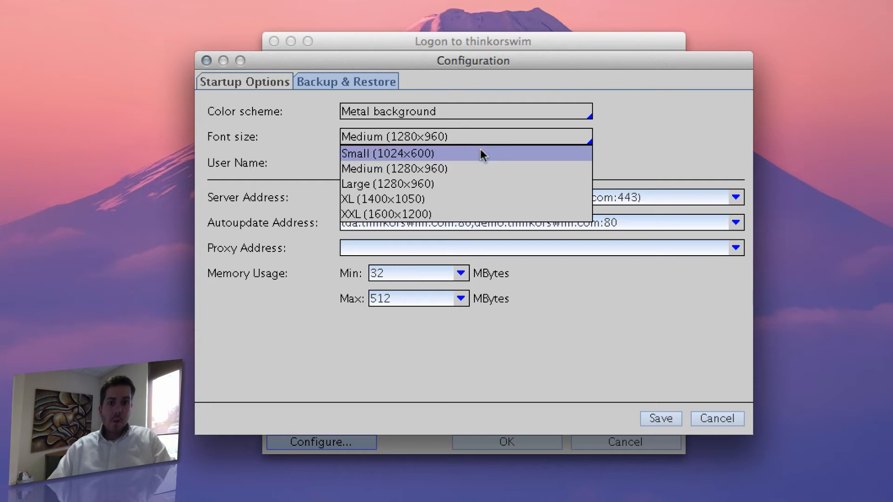
{"action": "mouse_move", "coordinate": [470, 169]}
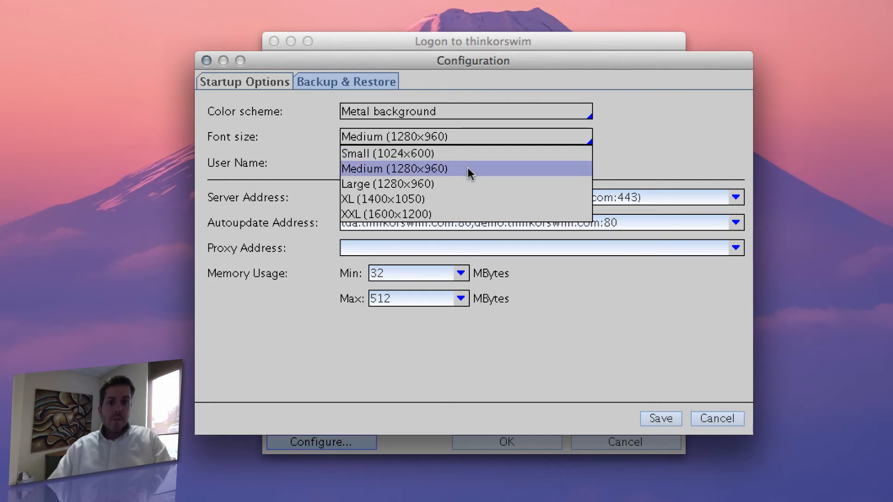
{"action": "left_click", "coordinate": [394, 168]}
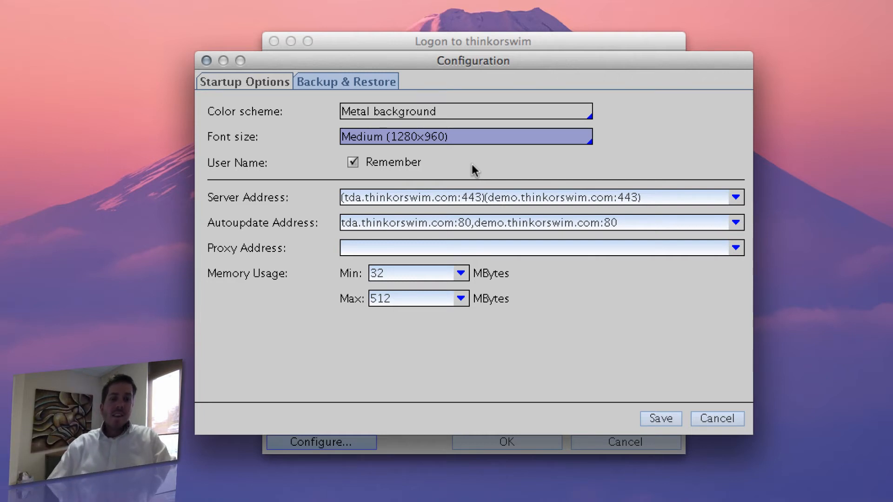
{"action": "mouse_move", "coordinate": [472, 183]}
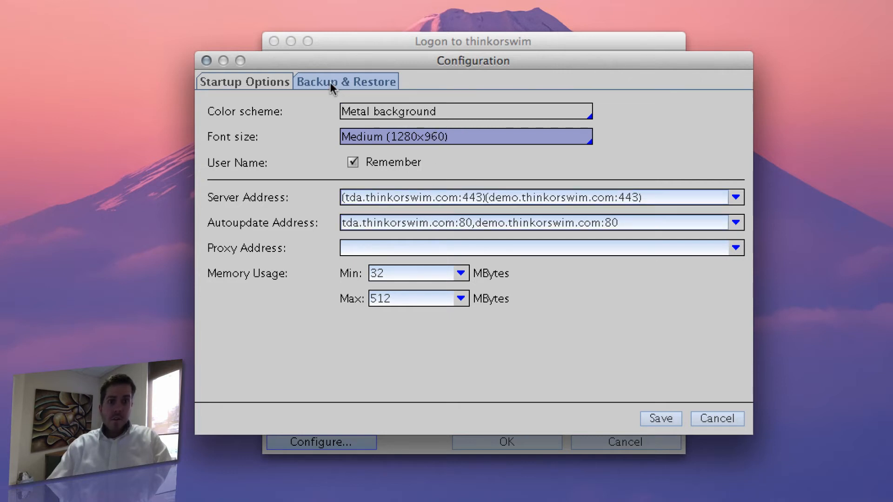
{"action": "mouse_move", "coordinate": [300, 162]}
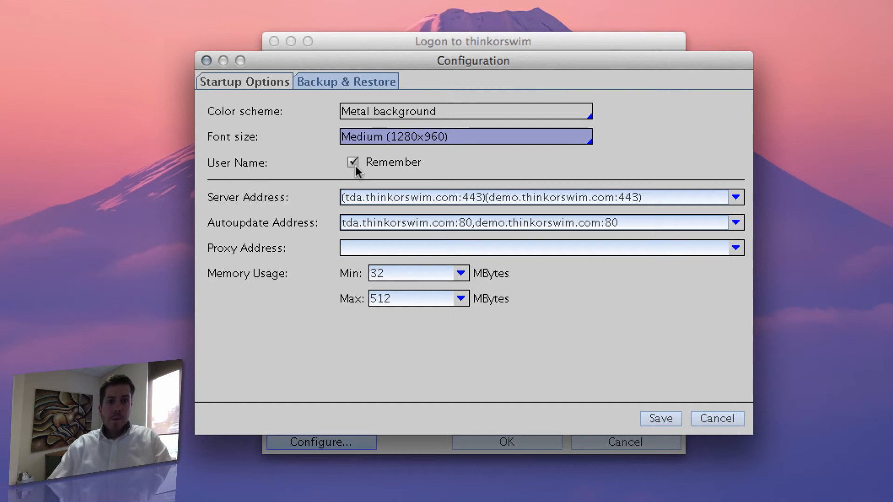
{"action": "mouse_move", "coordinate": [399, 174]}
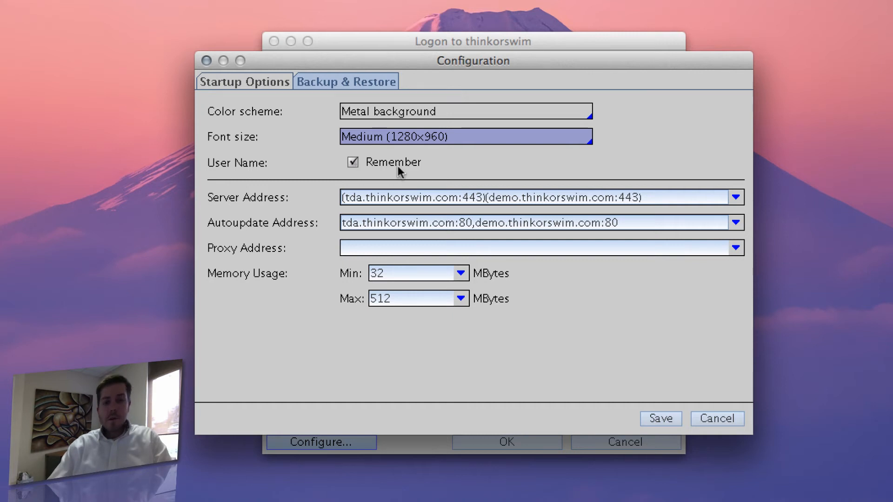
{"action": "mouse_move", "coordinate": [437, 173]}
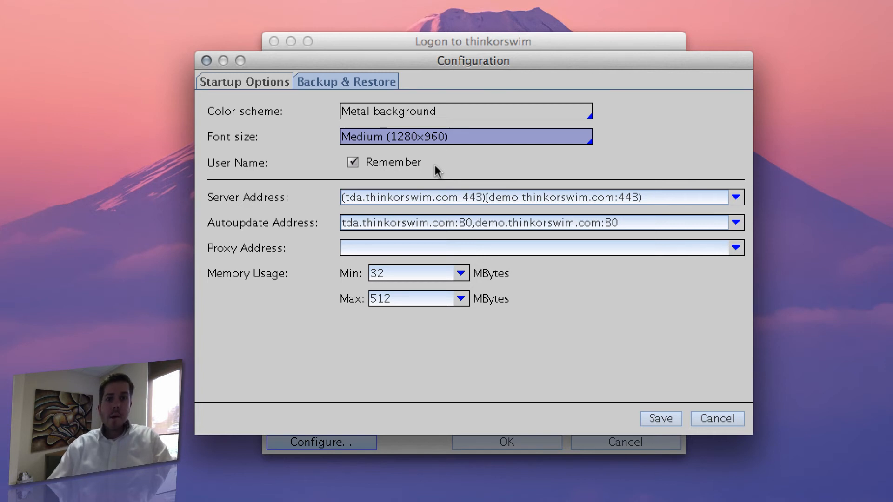
Step: Confirm Medium (1280x960) font size and save, returning to the logon window
{"action": "left_click", "coordinate": [465, 111]}
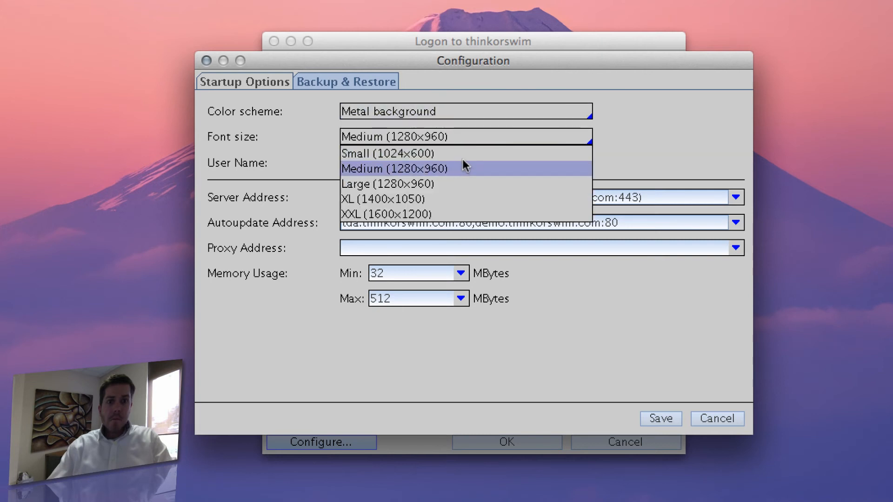
{"action": "left_click", "coordinate": [392, 168]}
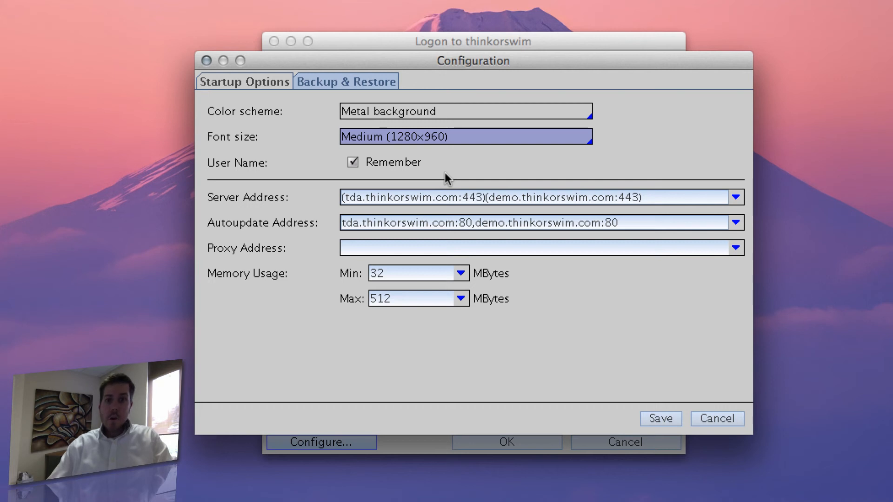
{"action": "mouse_move", "coordinate": [538, 169]}
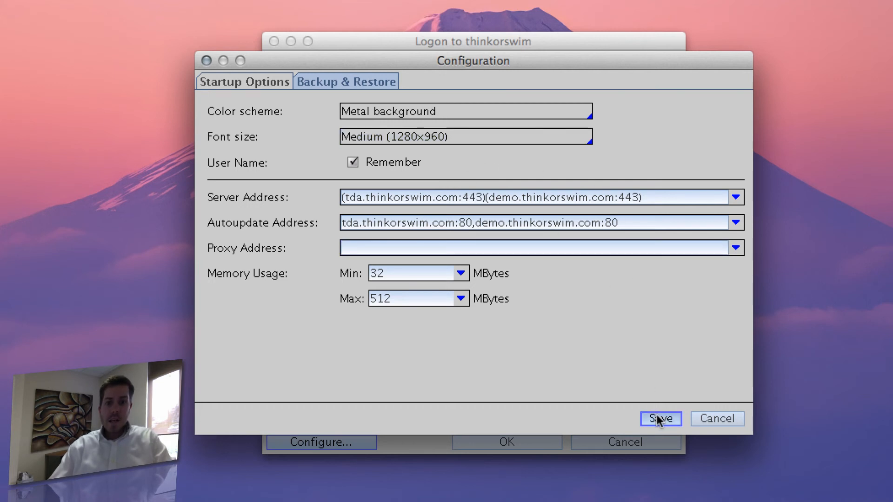
{"action": "left_click", "coordinate": [660, 418]}
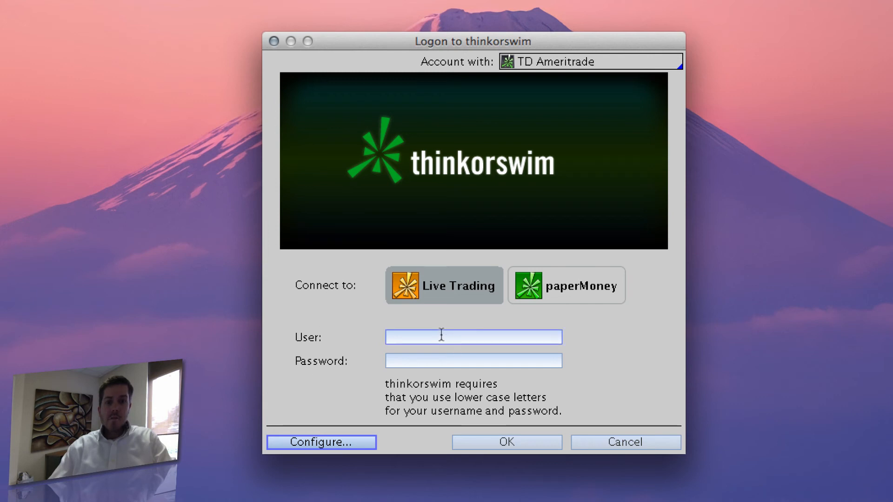
{"action": "mouse_move", "coordinate": [346, 371]}
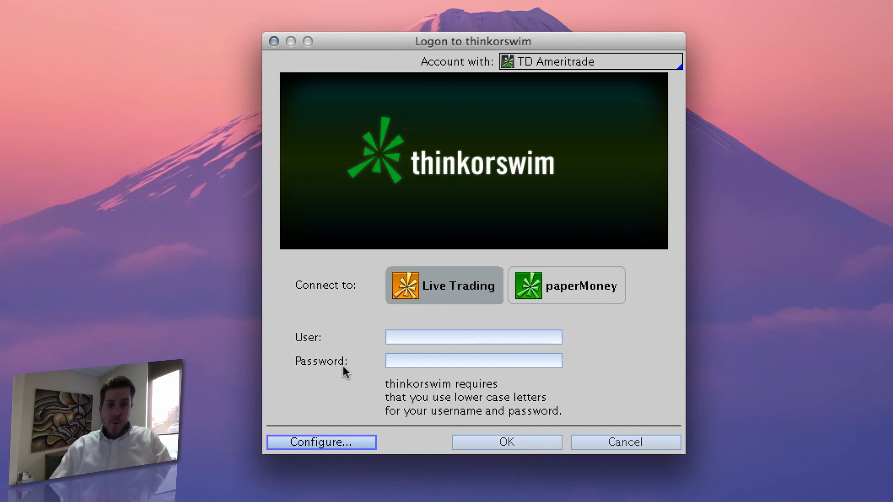
{"action": "mouse_move", "coordinate": [335, 419]}
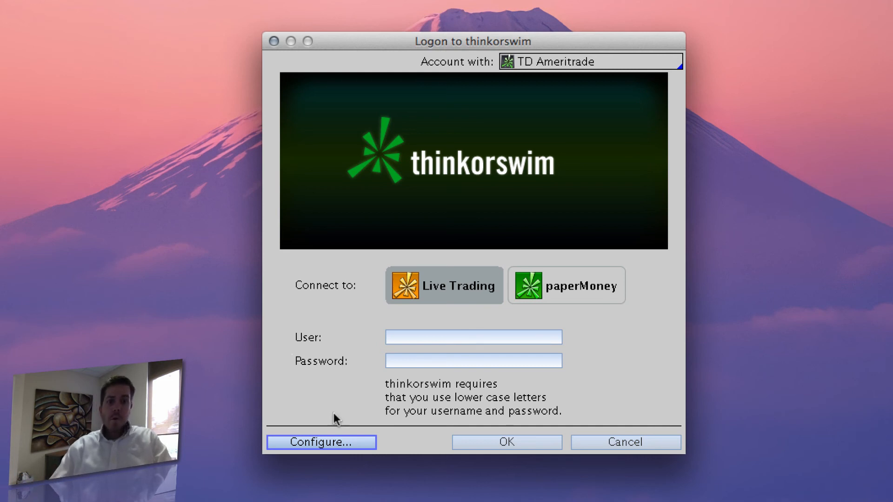
{"action": "mouse_move", "coordinate": [327, 447]}
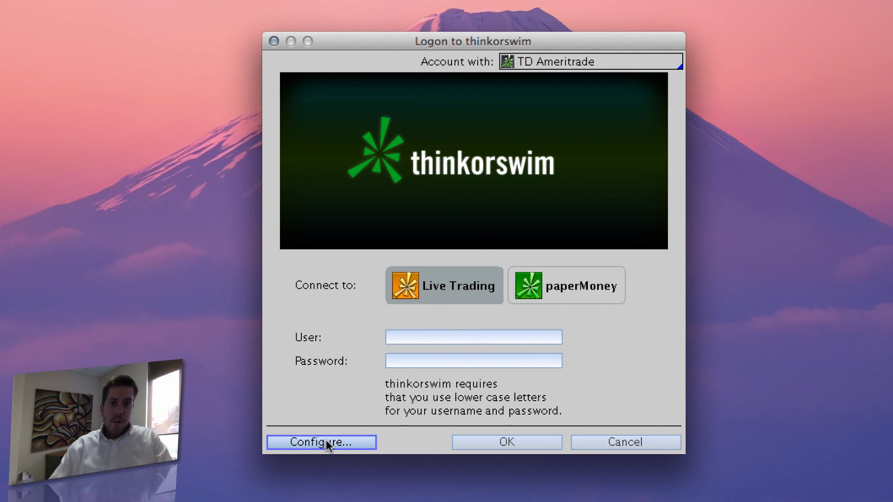